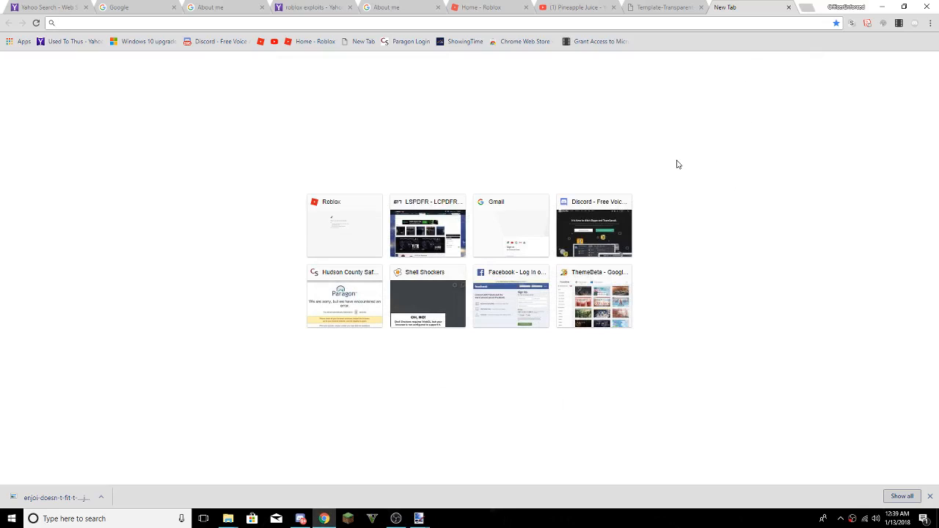
pyautogui.moveTo(257, 468)
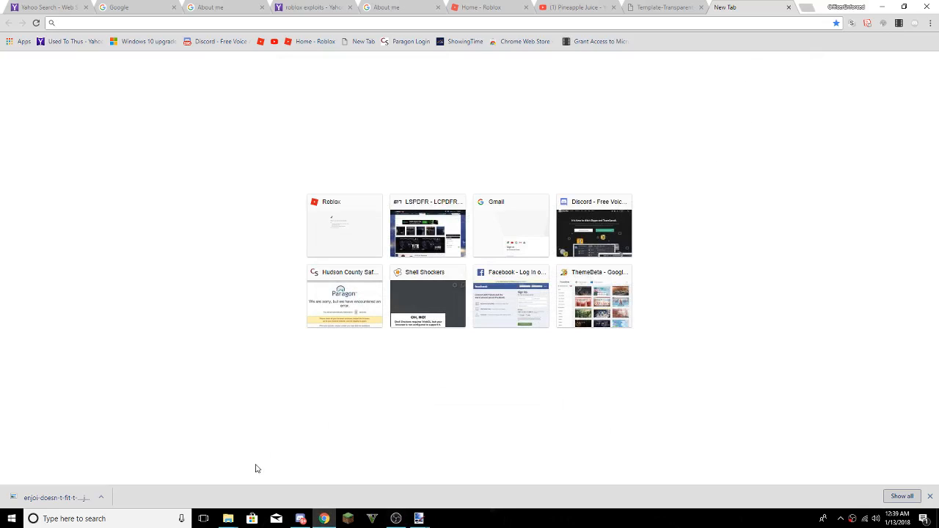
pyautogui.moveTo(253, 61)
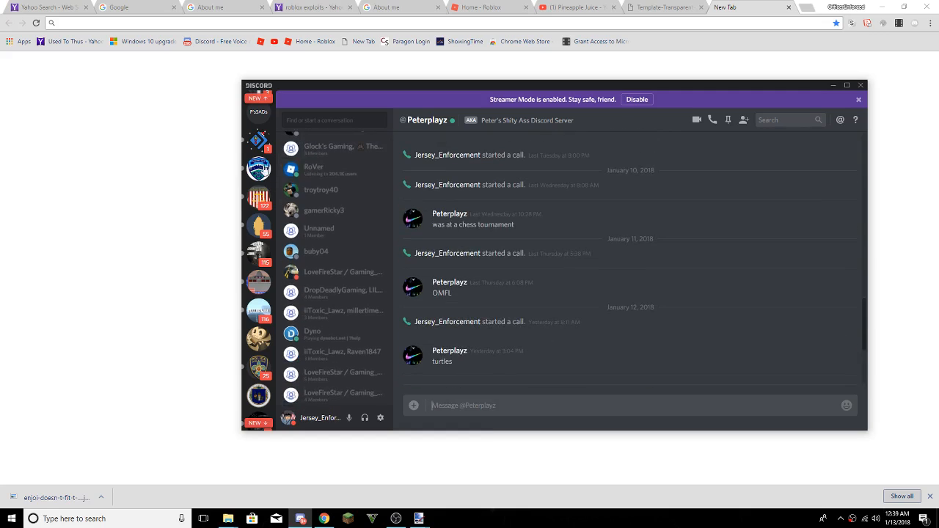
# Maximize the Discord direct-message window, then return to Chrome's new tab page
pyautogui.click(847, 85)
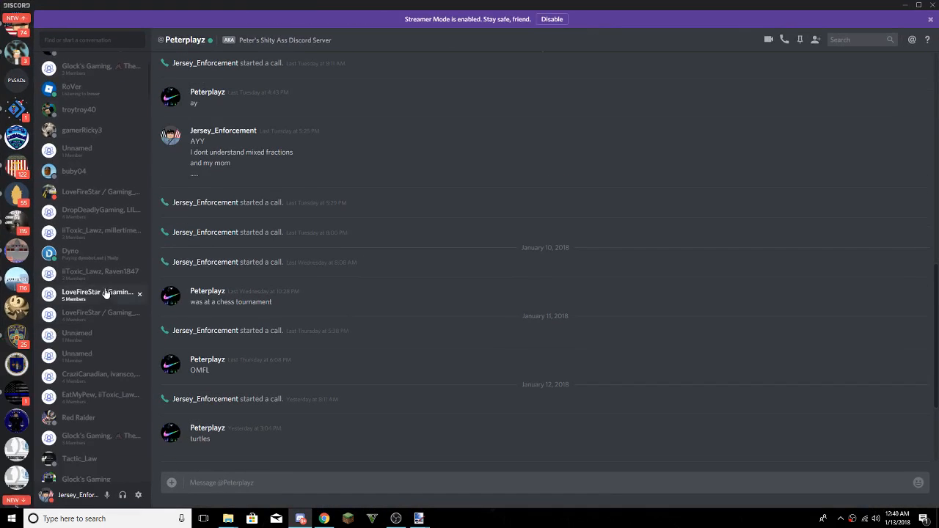
pyautogui.click(171, 295)
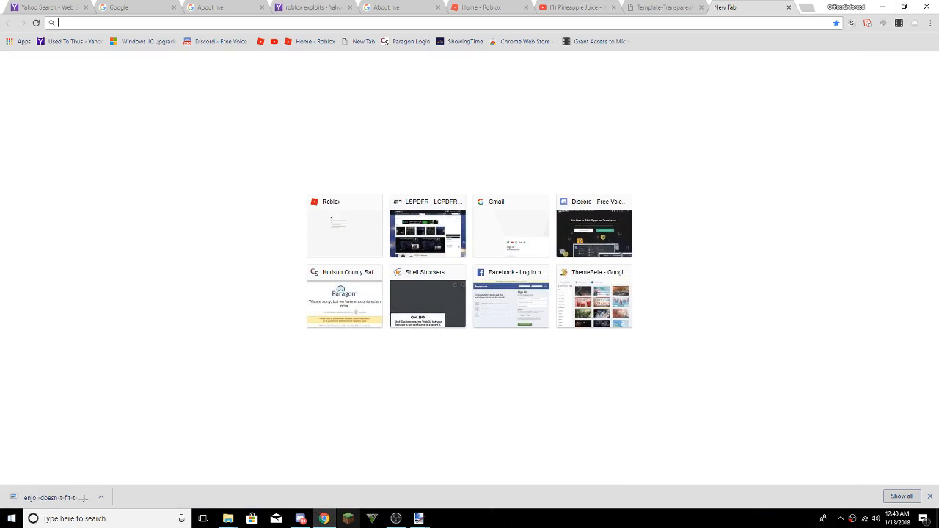
pyautogui.moveTo(349, 519)
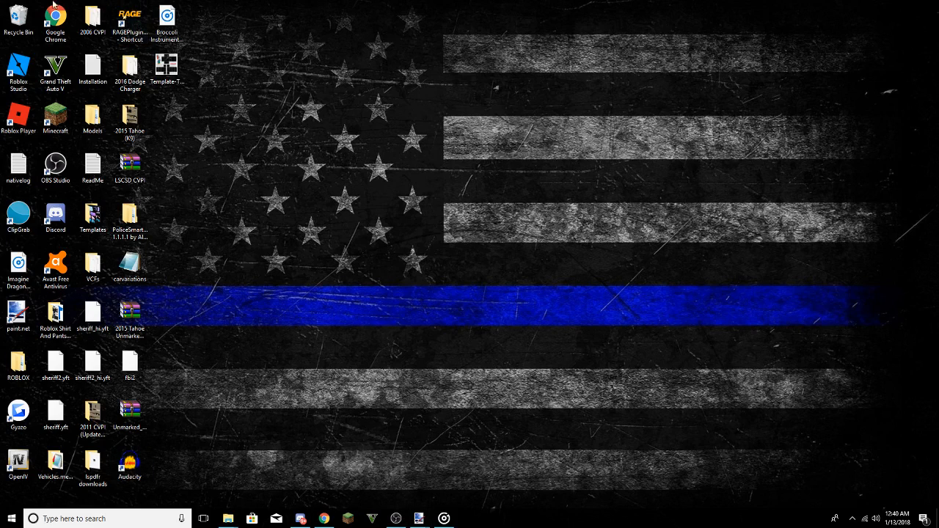
# Show the flag-wallpaper desktop and bring the OBS Studio recording window forward
pyautogui.click(55, 167)
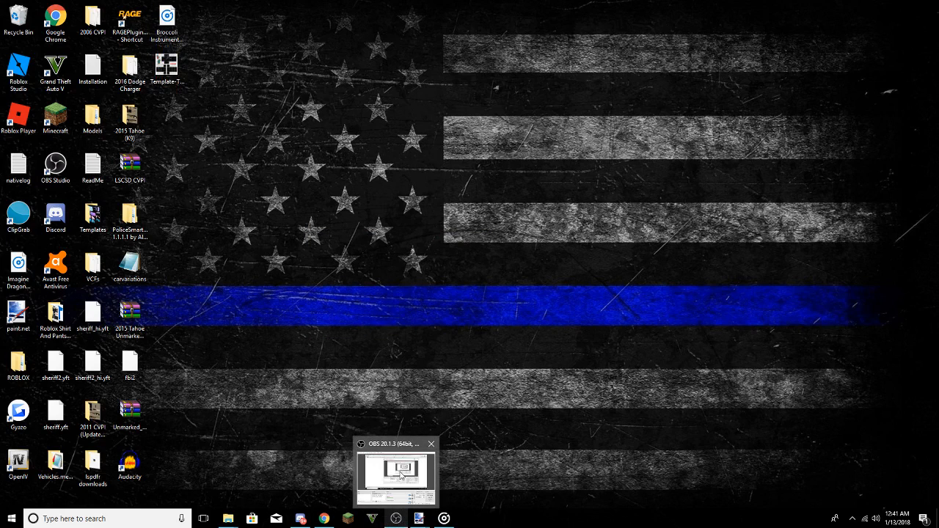
pyautogui.click(395, 477)
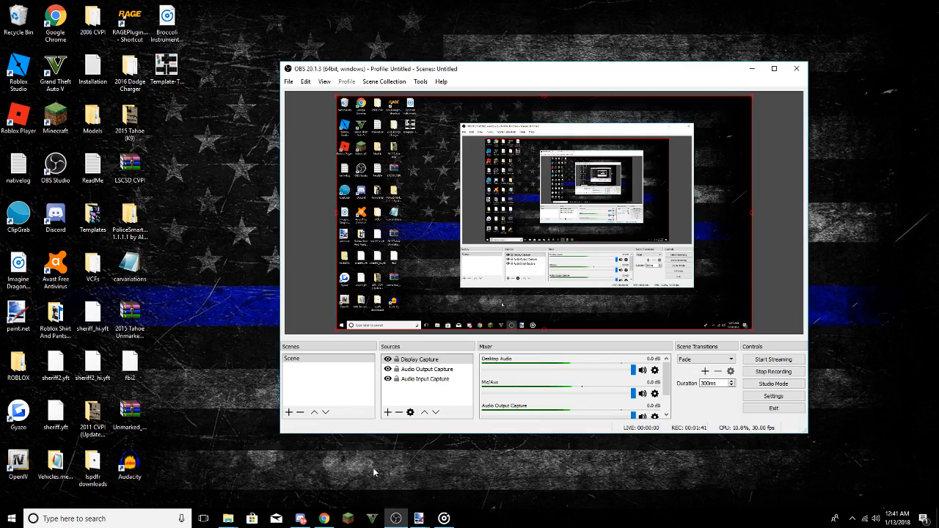